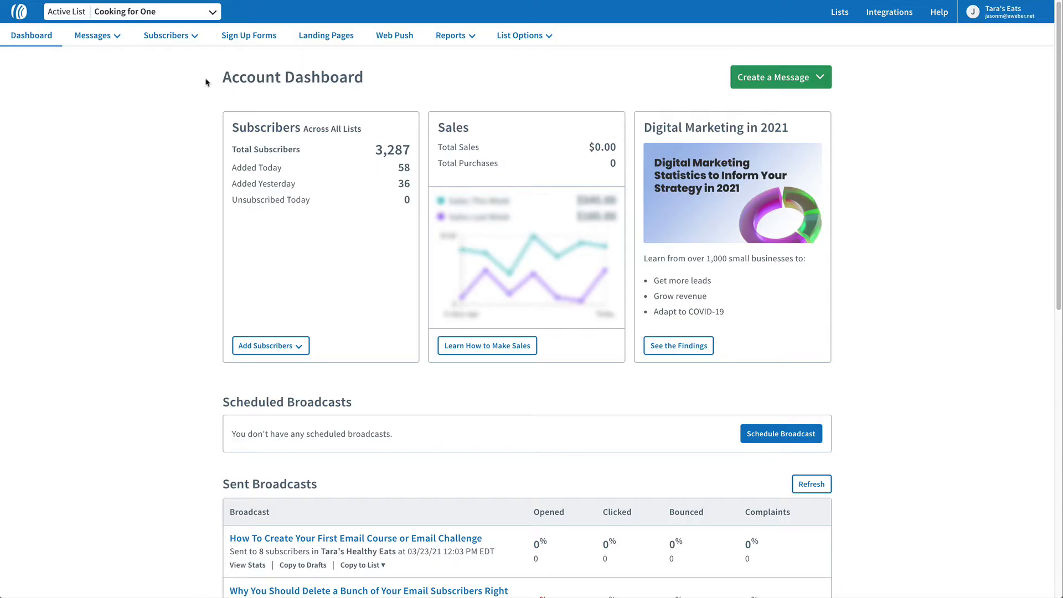
# - Go to the Cooking for One subscriber list from the Subscribers menu
pyautogui.click(166, 34)
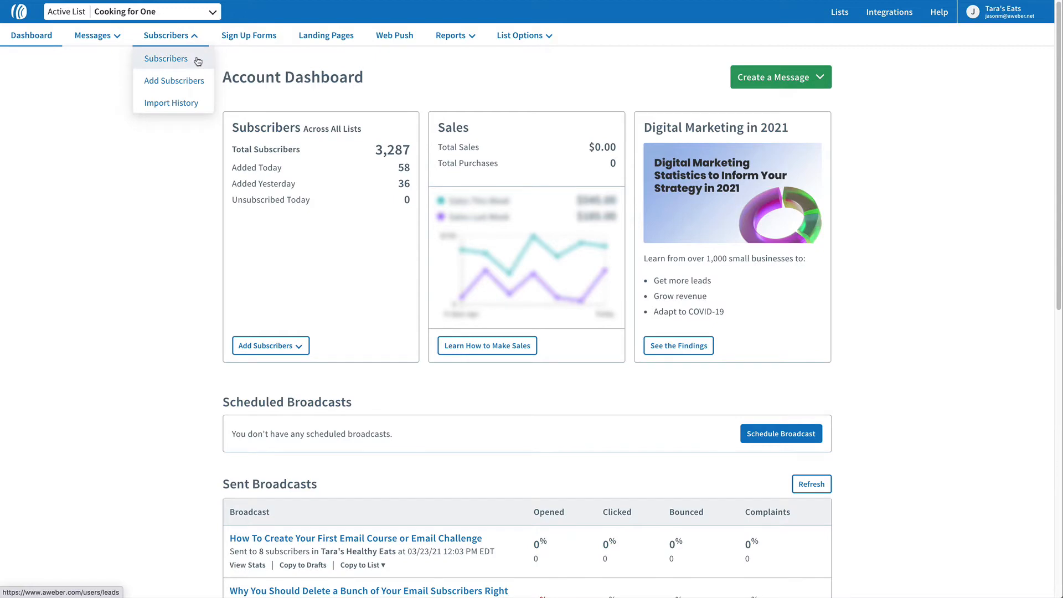
pyautogui.click(166, 59)
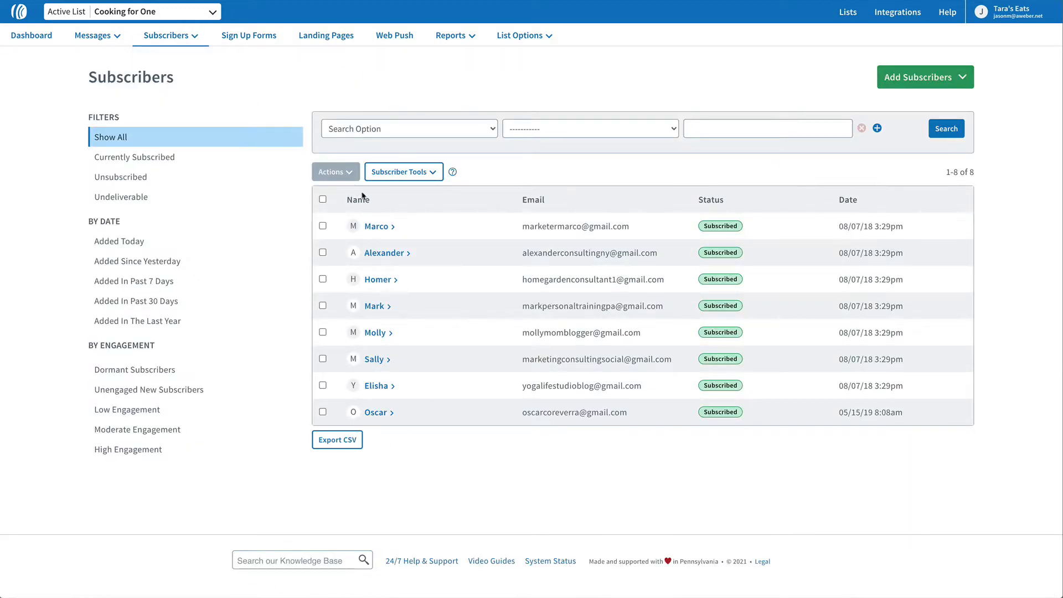
# - Expand Marco's details and add the 'customer' tag from the suggestions
pyautogui.click(375, 226)
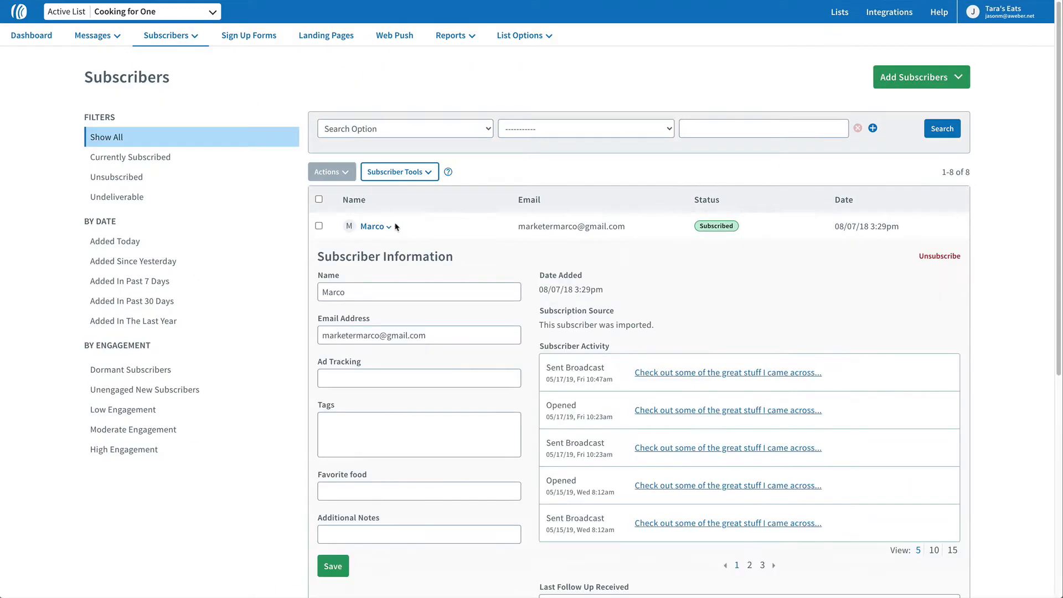
pyautogui.scroll(-3)
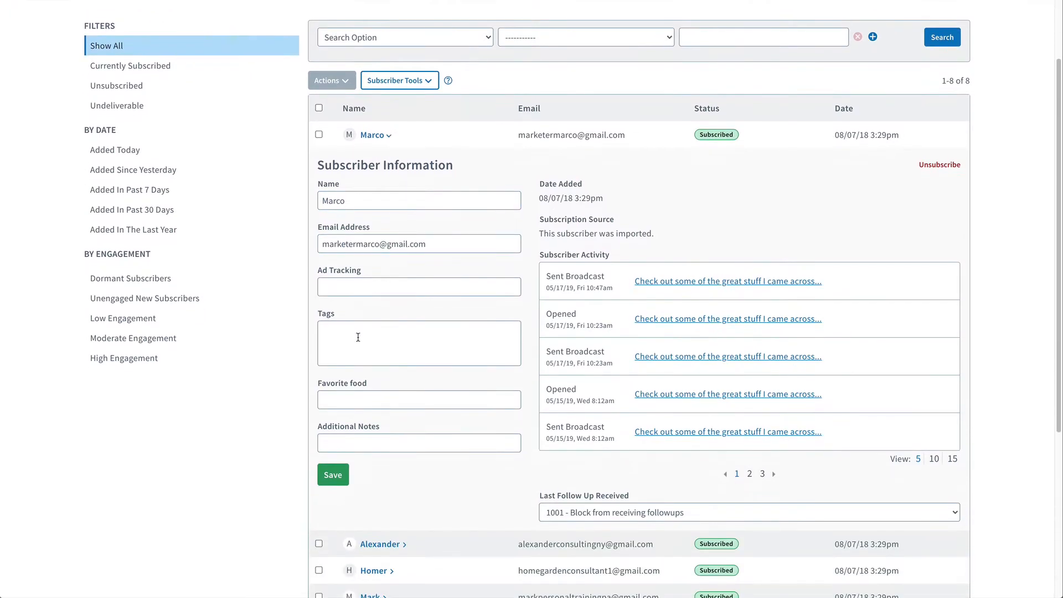
pyautogui.write('custo')
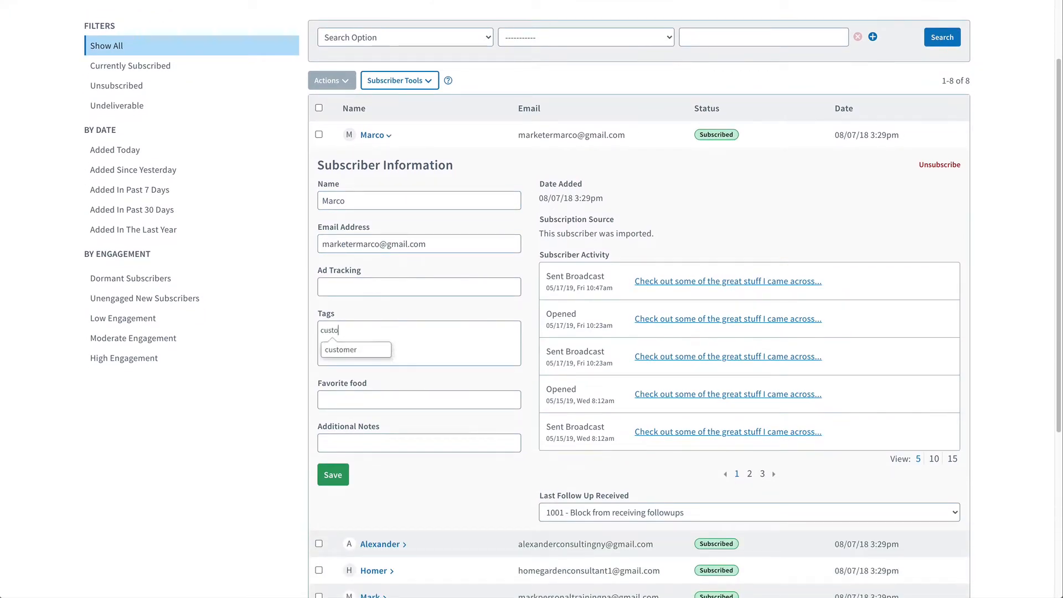
pyautogui.click(355, 349)
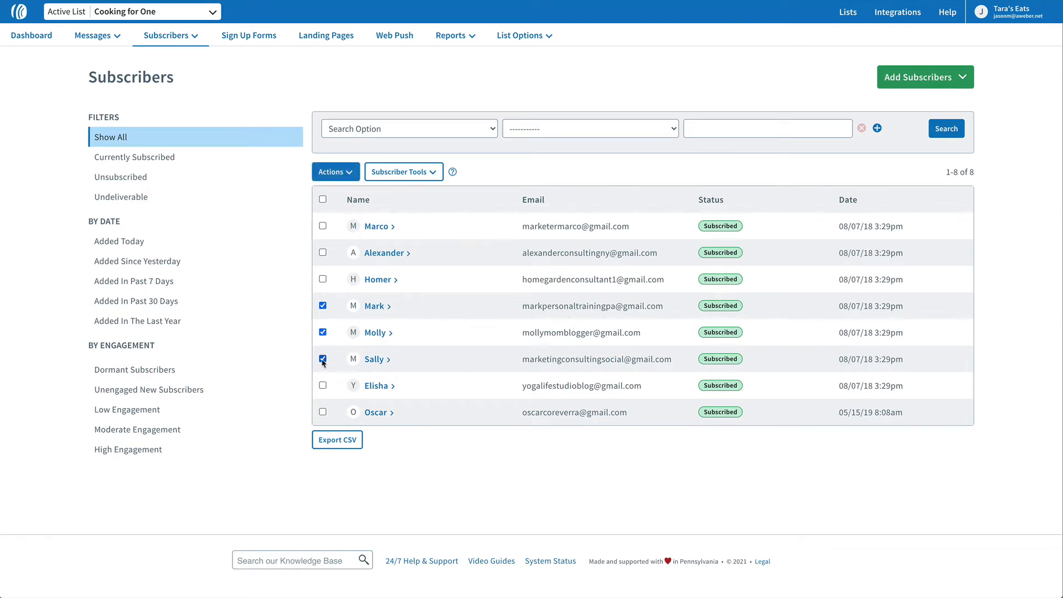
# - Select Mark, Molly and Sally and bulk-add the 'prospect' tag via Actions > Tag
pyautogui.click(335, 171)
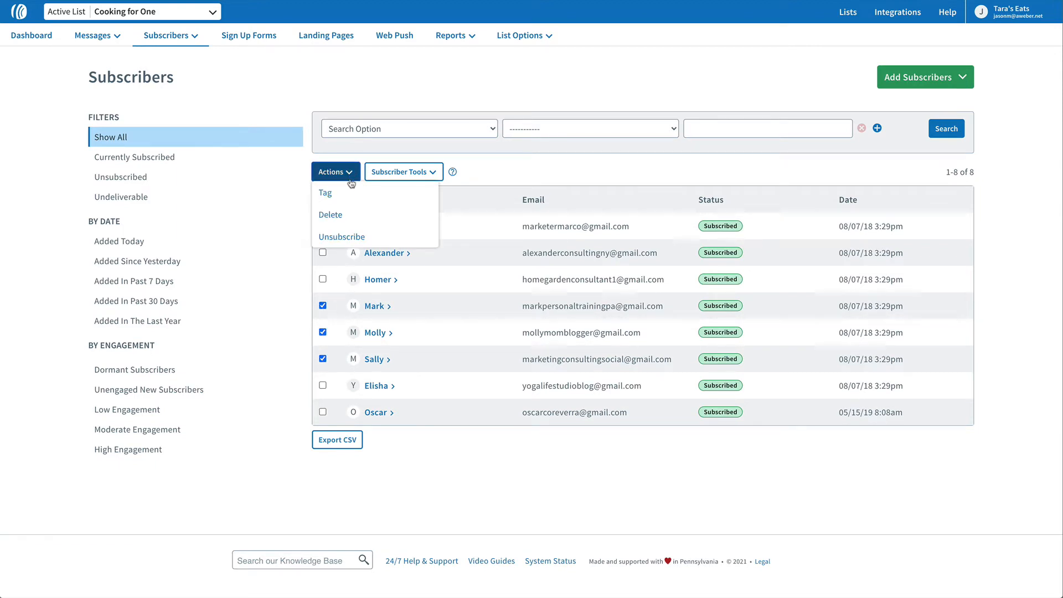
pyautogui.click(325, 192)
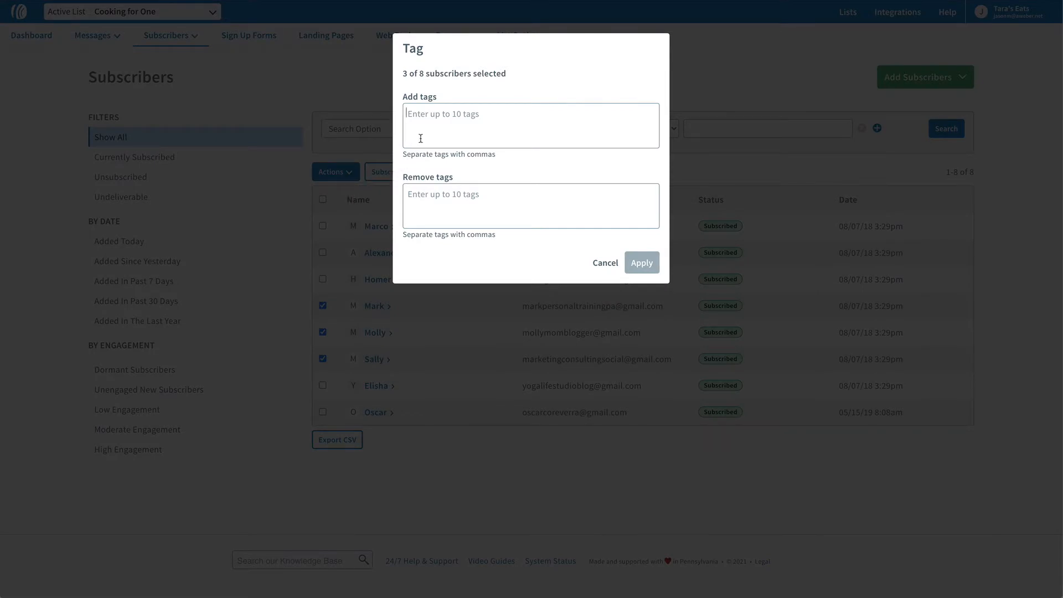
pyautogui.write('prospect')
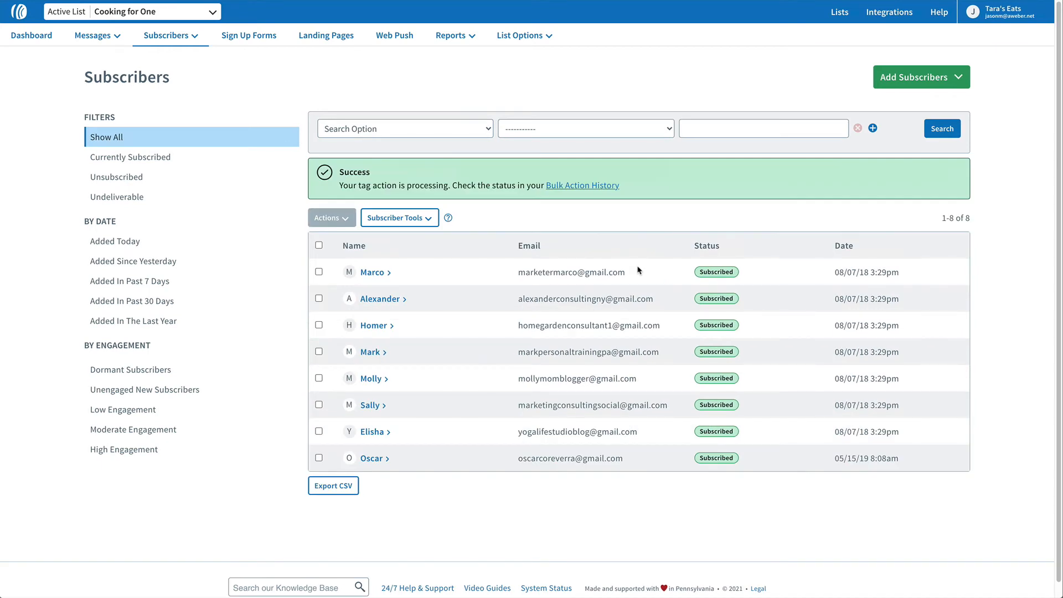
pyautogui.moveTo(326, 36)
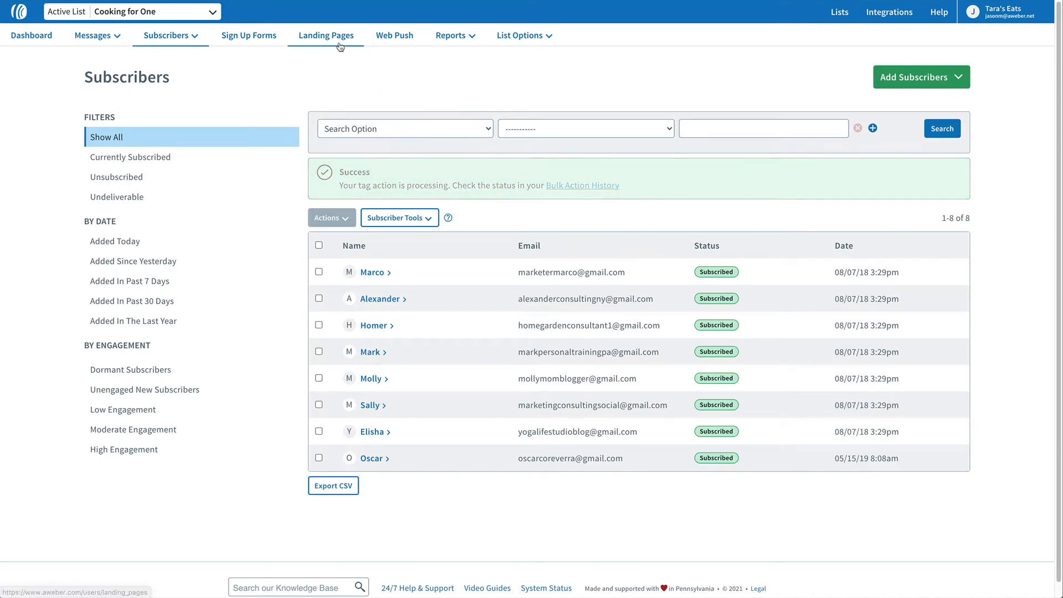
# - Edit Tara's Healthy Landing Page and select its sign-up form
pyautogui.click(326, 35)
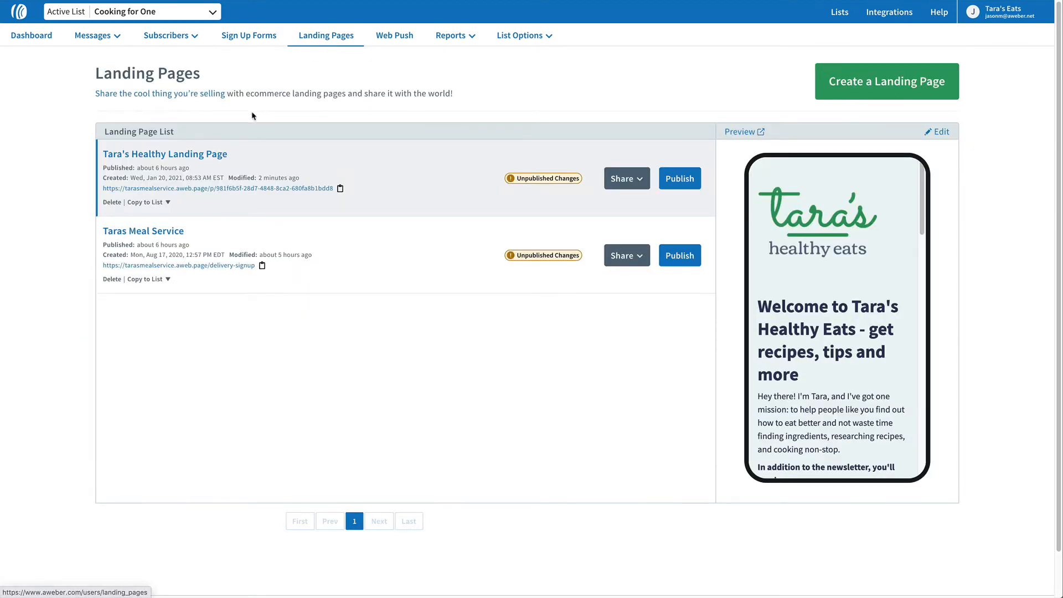
pyautogui.click(936, 131)
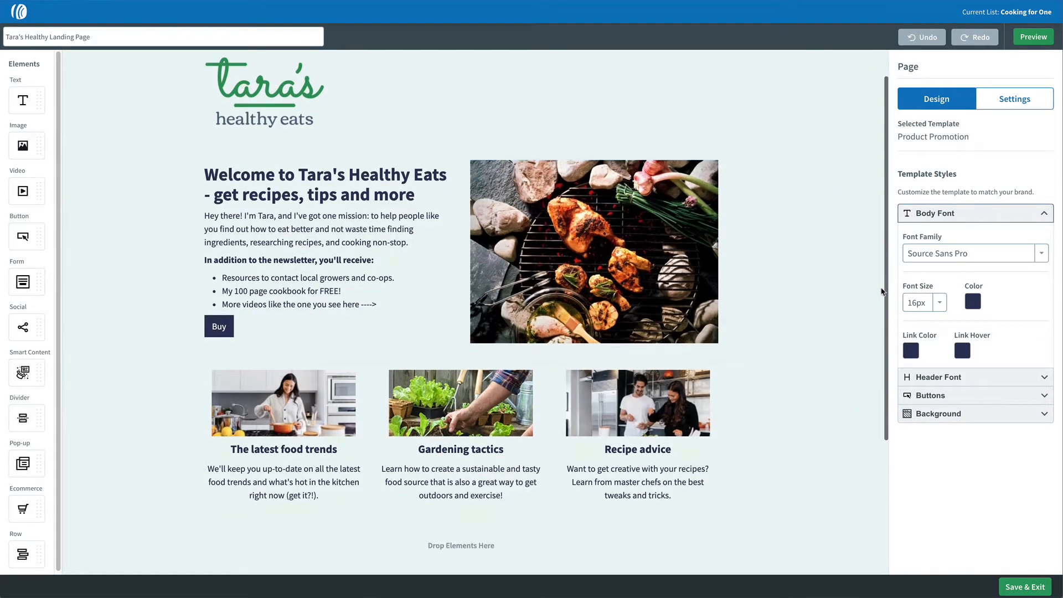
pyautogui.scroll(-3)
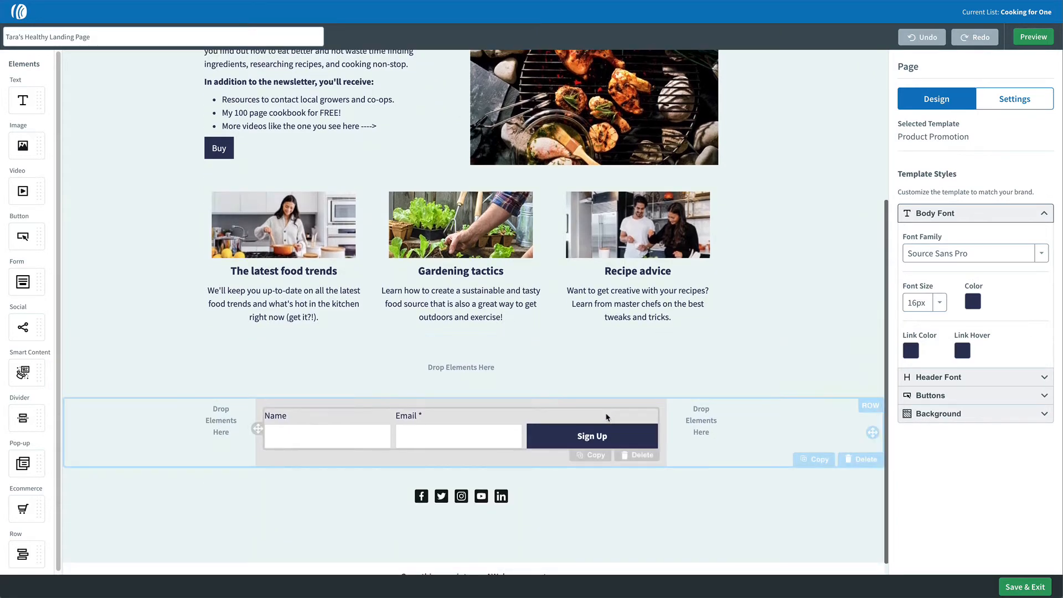
pyautogui.click(461, 436)
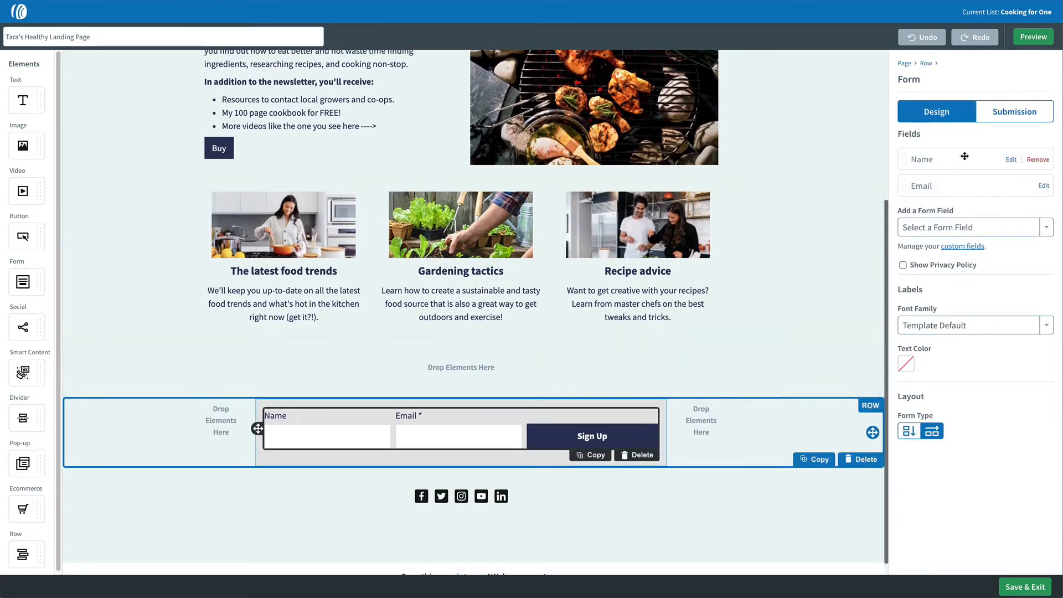
# - Set the form to apply a 'landing page form' tag on submission, then save and exit
pyautogui.click(1015, 110)
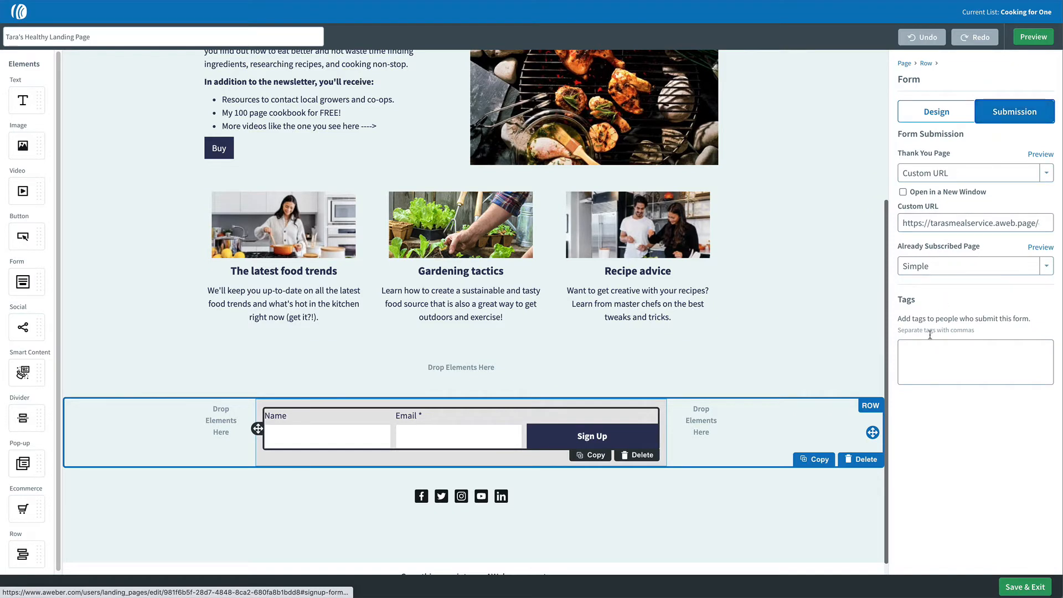
pyautogui.write('landing')
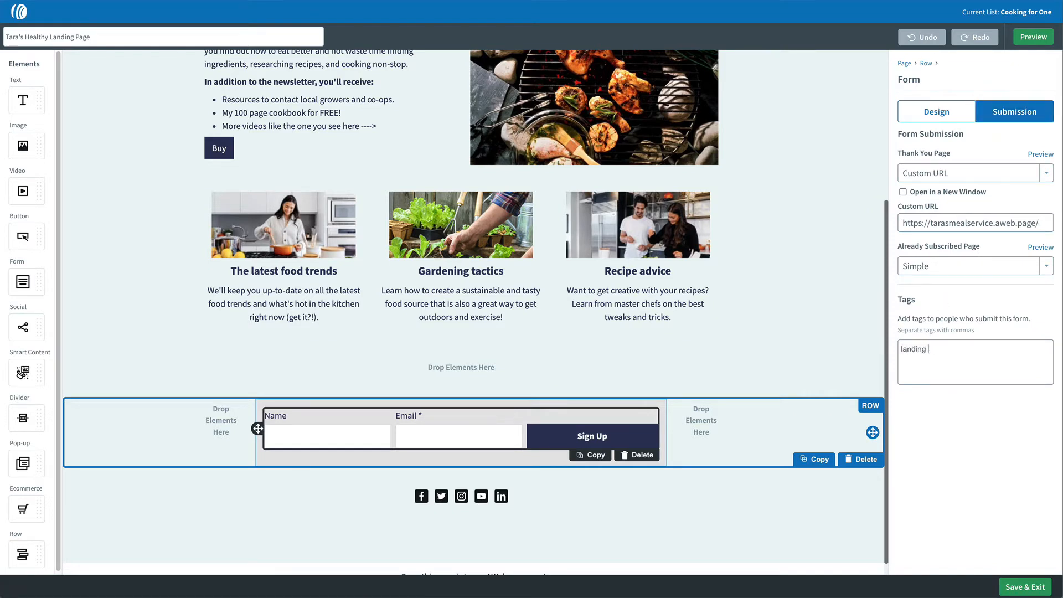
pyautogui.write('page form')
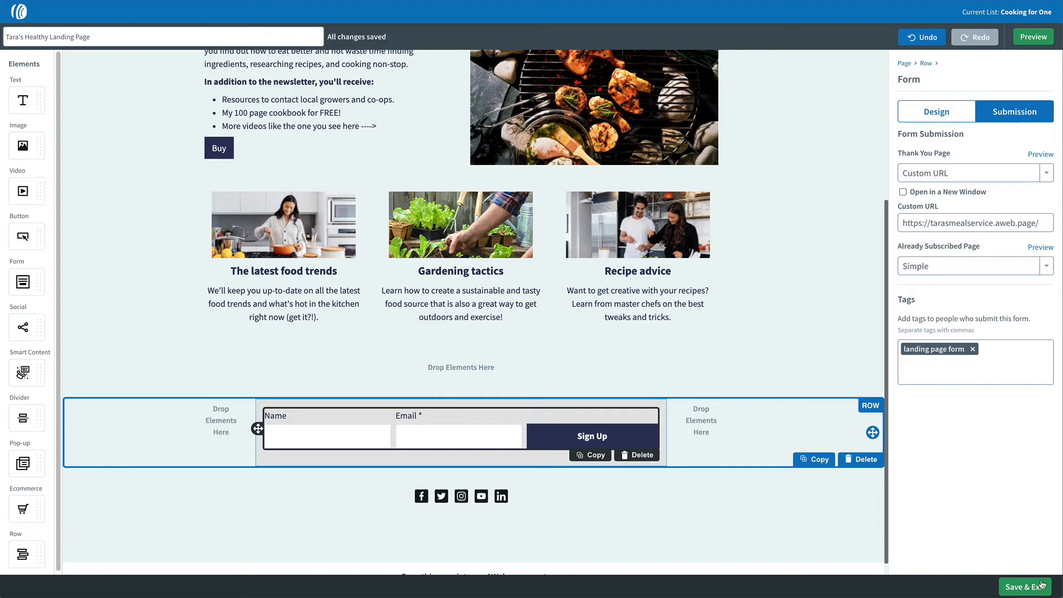
pyautogui.click(1033, 587)
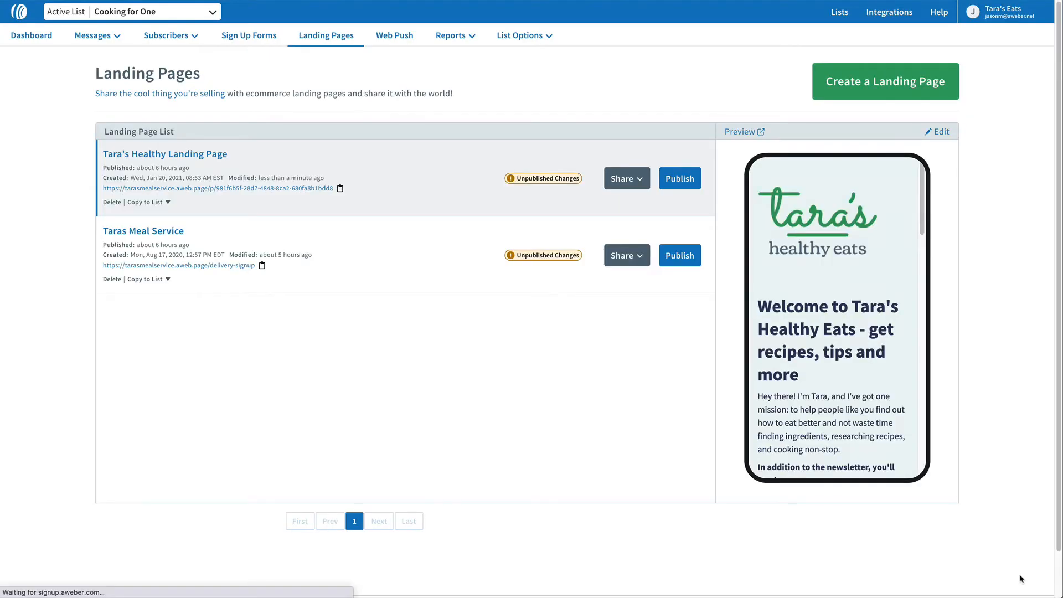
# - Return to the subscriber list and switch the search option to Tag
pyautogui.click(166, 35)
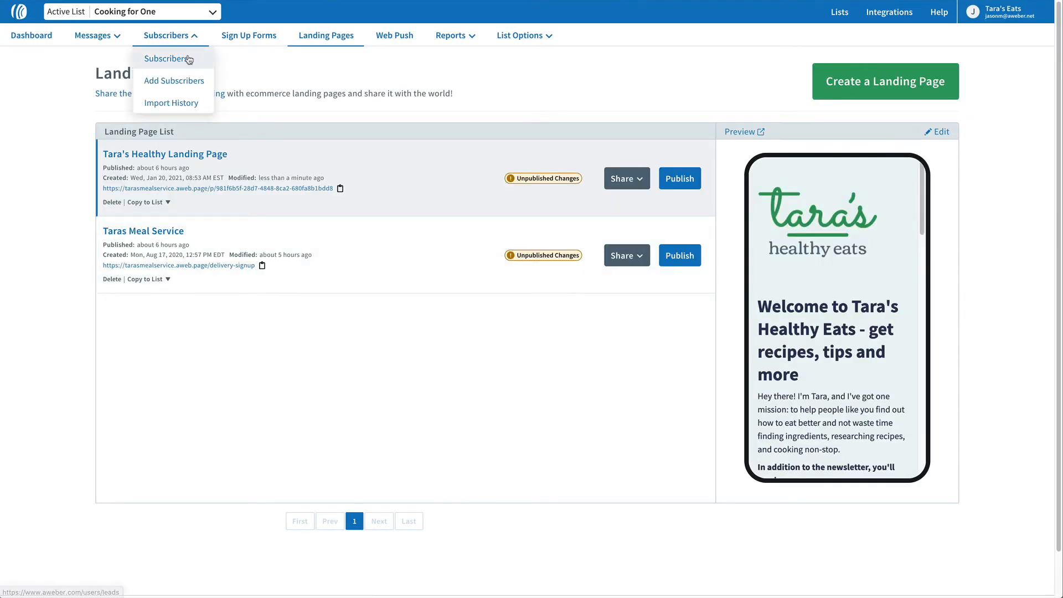
pyautogui.click(164, 58)
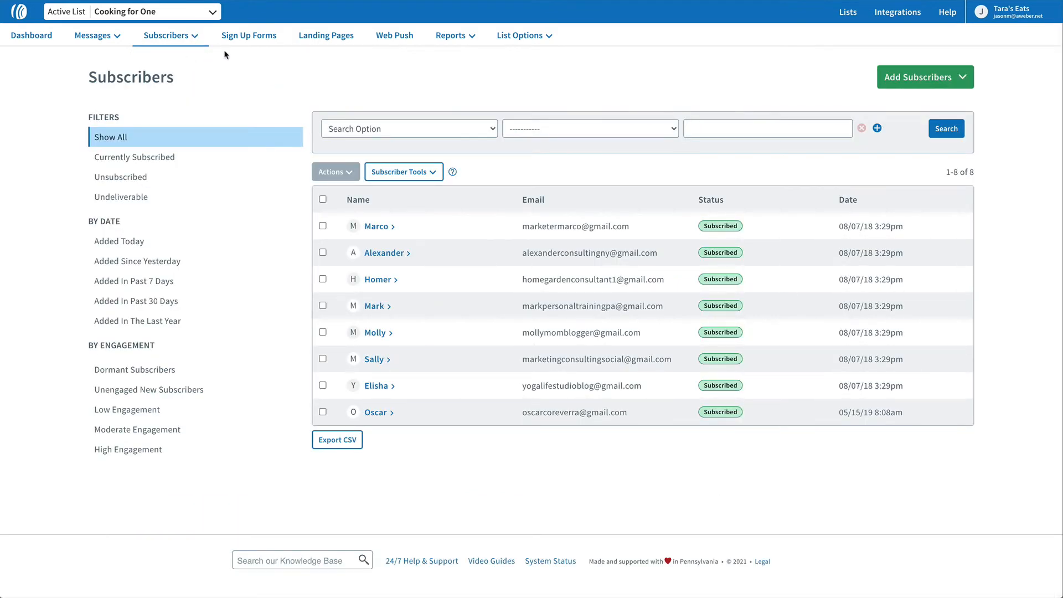
pyautogui.click(409, 129)
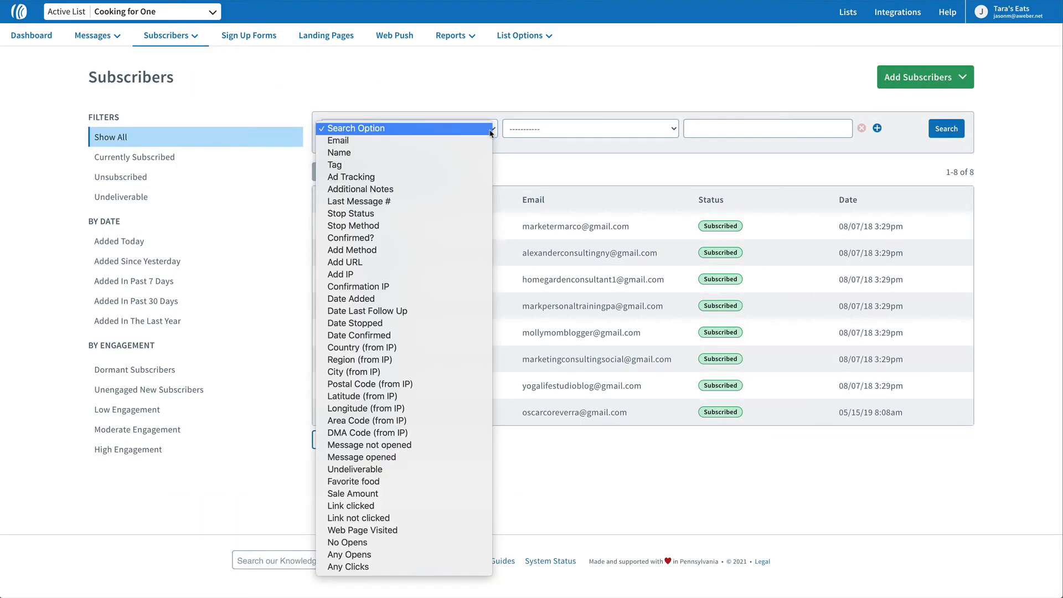
pyautogui.click(334, 165)
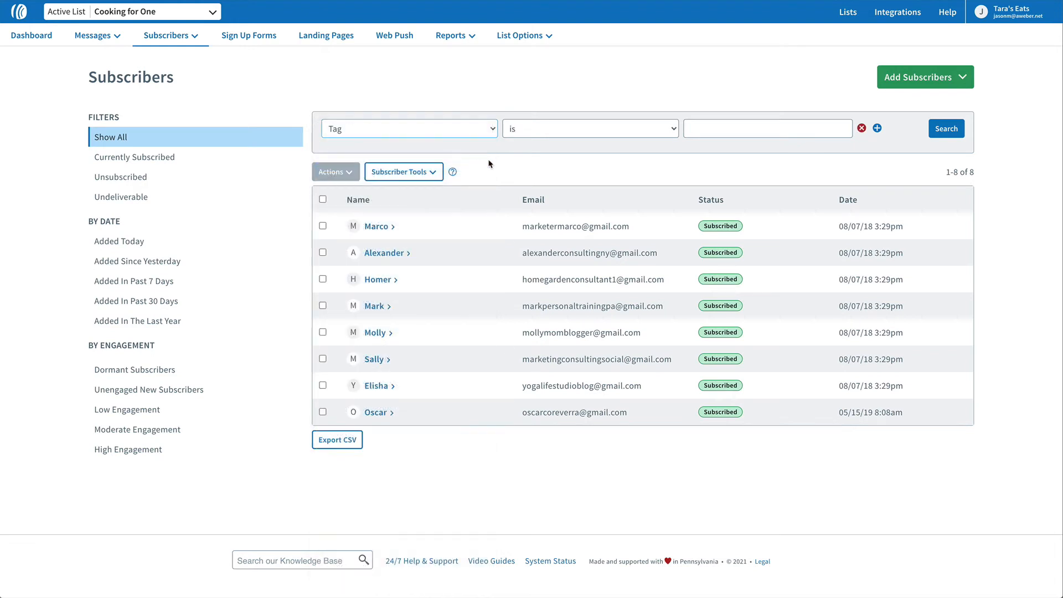
# - Search for subscribers whose tag is 'prospect', returning Mark, Molly and Sally
pyautogui.click(766, 128)
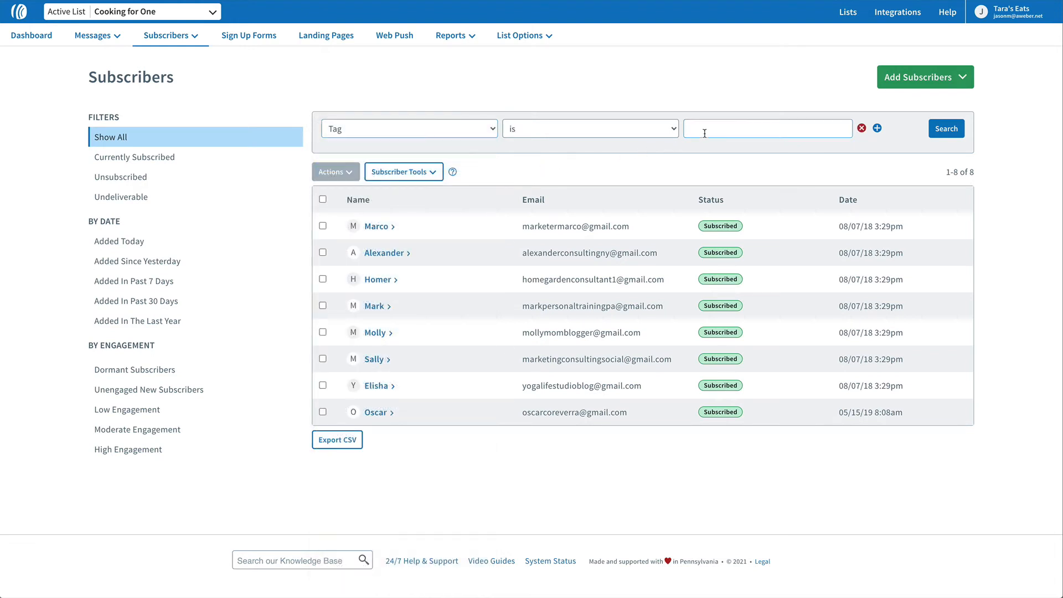
pyautogui.write('prospect')
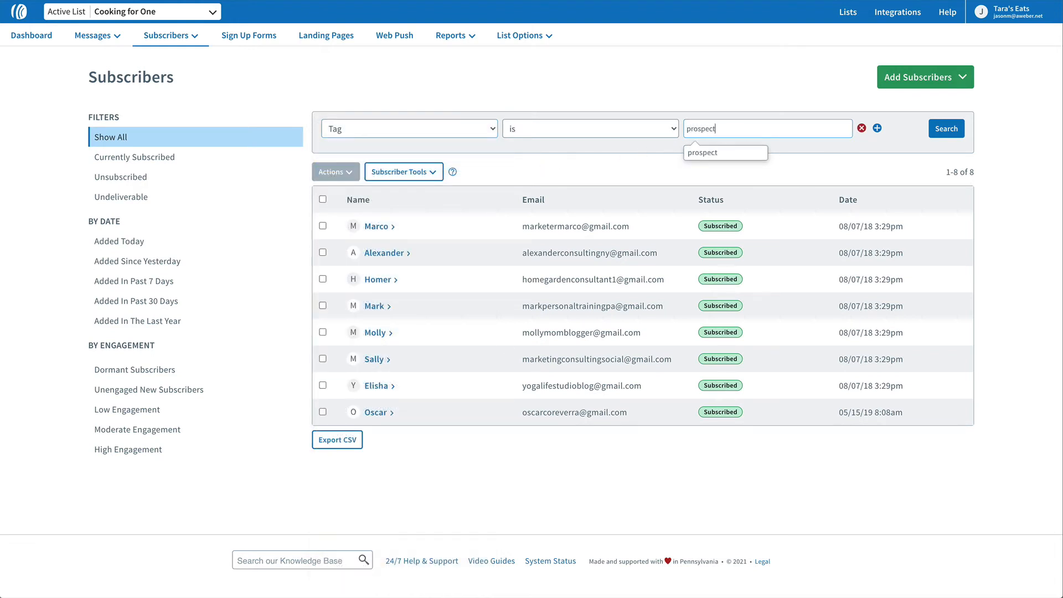
pyautogui.click(703, 152)
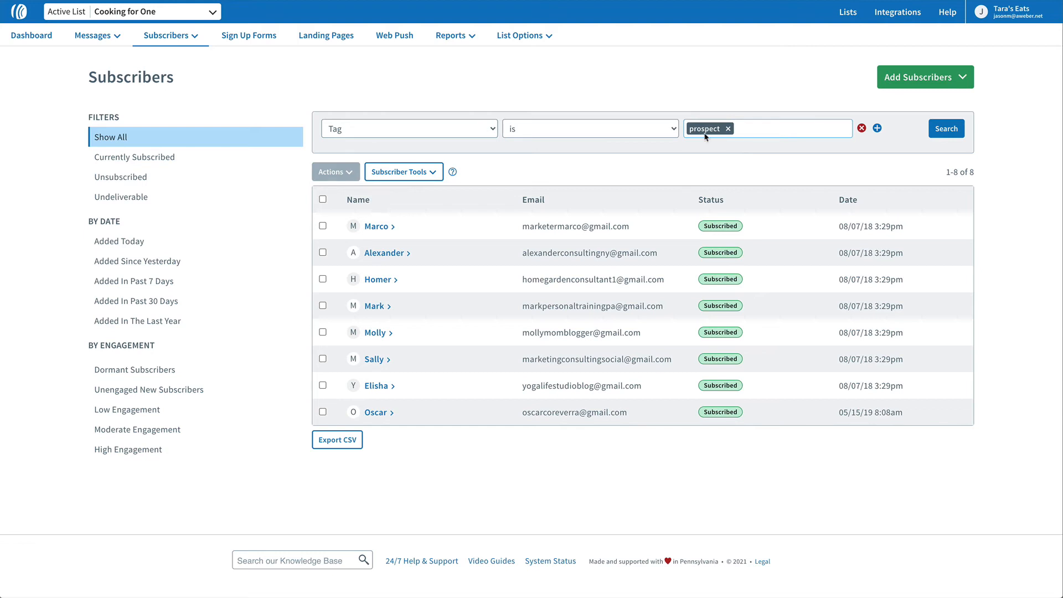
pyautogui.click(946, 128)
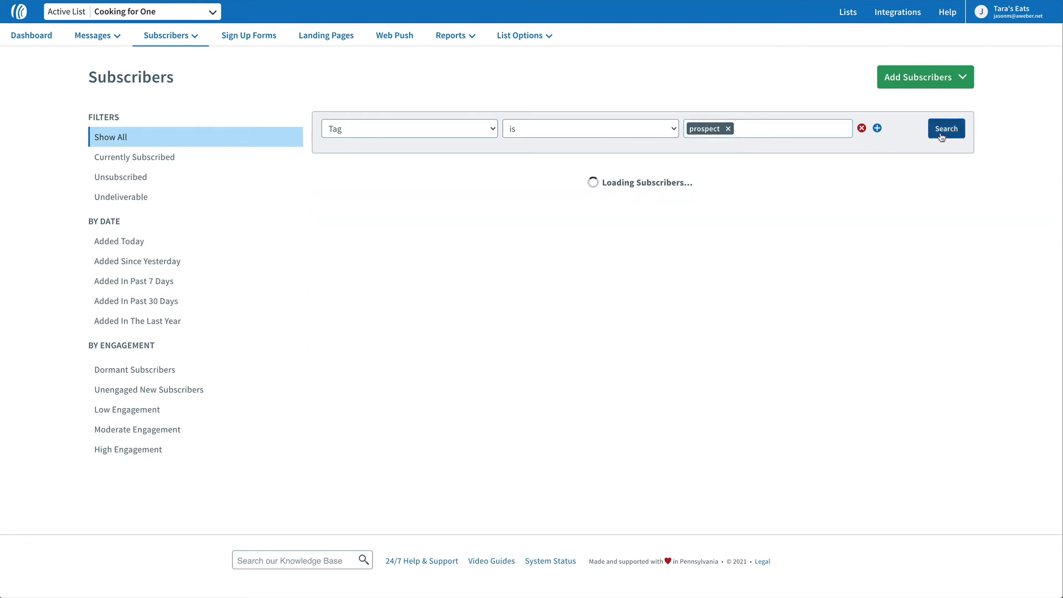
pyautogui.click(944, 128)
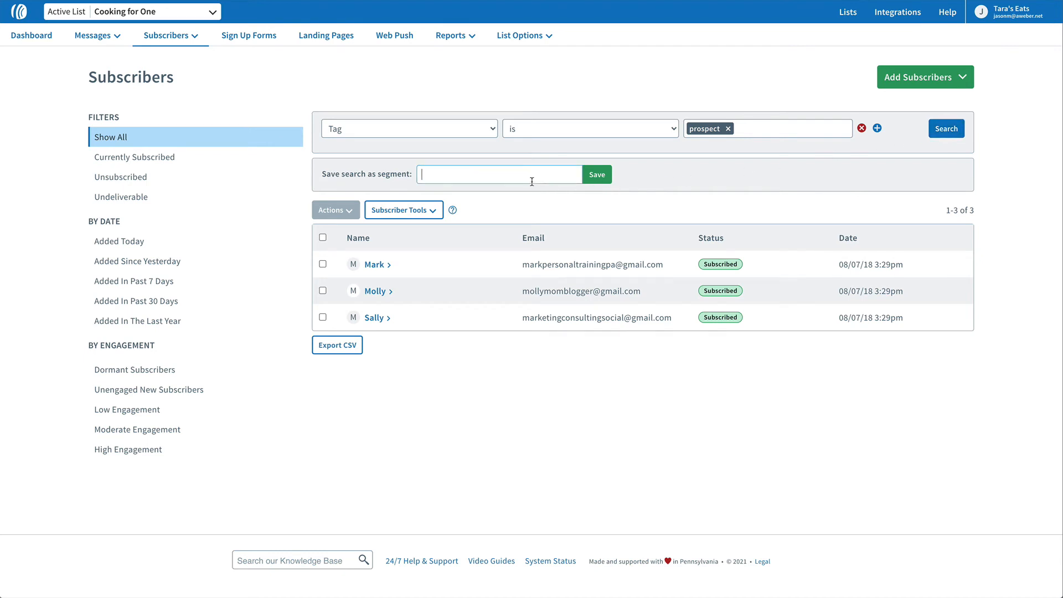
# - Save the prospect tag search as a segment named 'prospects'
pyautogui.write('prospec')
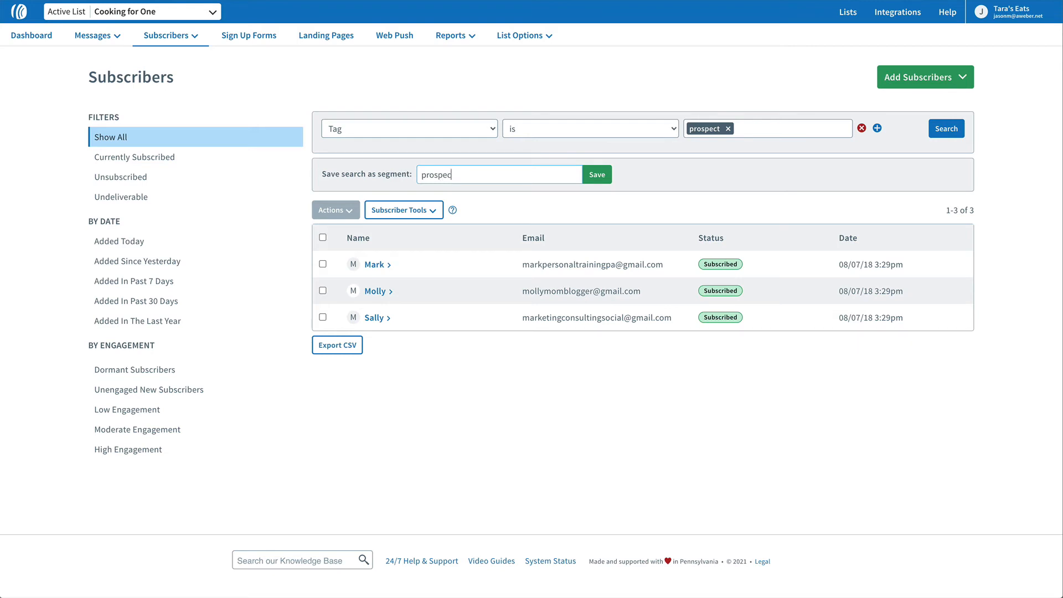
pyautogui.write('ts')
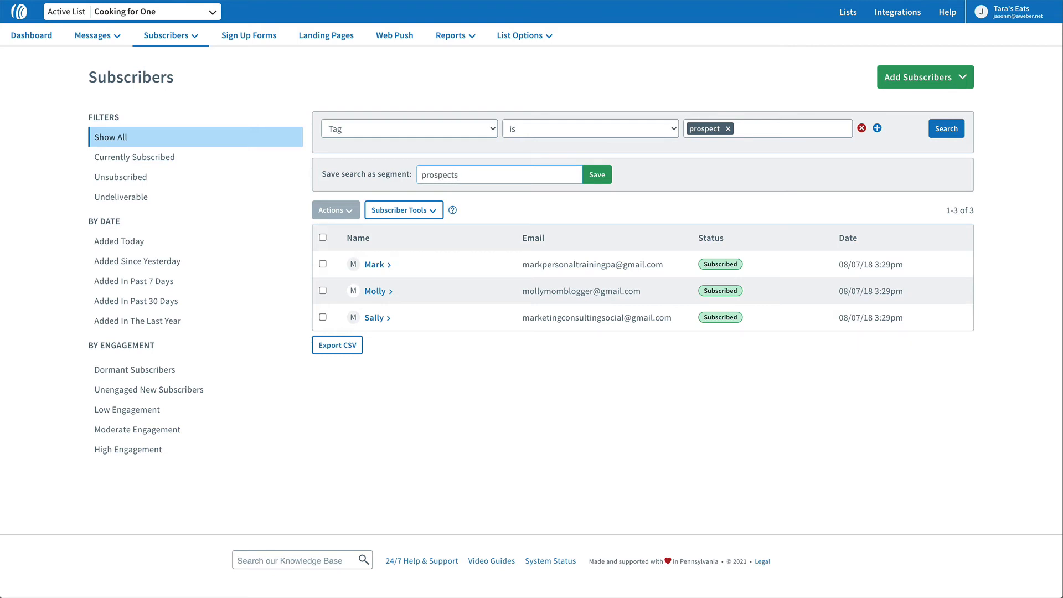
pyautogui.moveTo(596, 174)
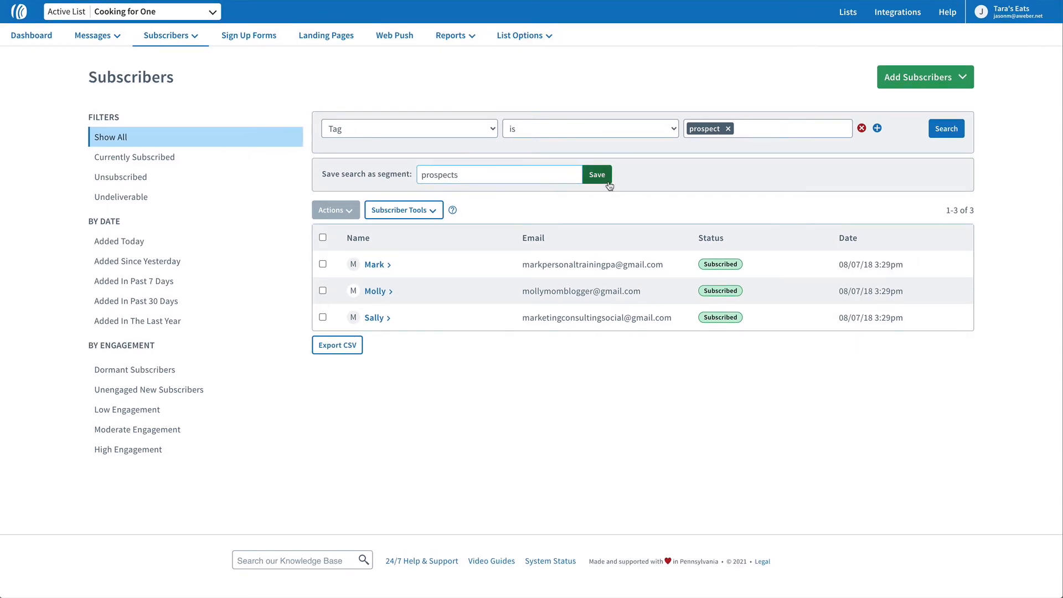
pyautogui.click(596, 174)
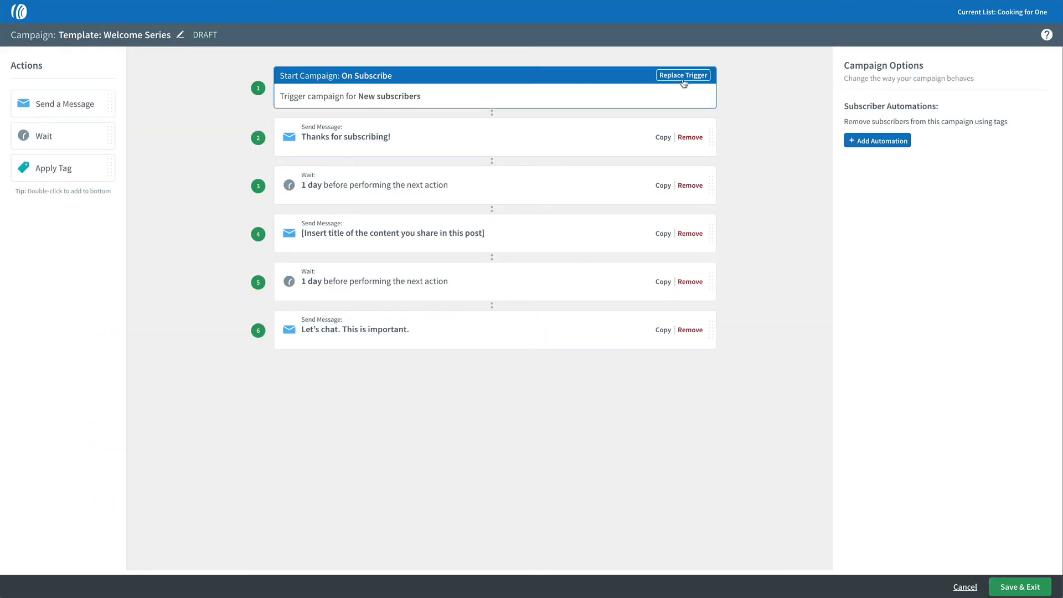
# - Replace the campaign trigger with Tag Applied and enter 'custom' as the triggering tag
pyautogui.click(683, 74)
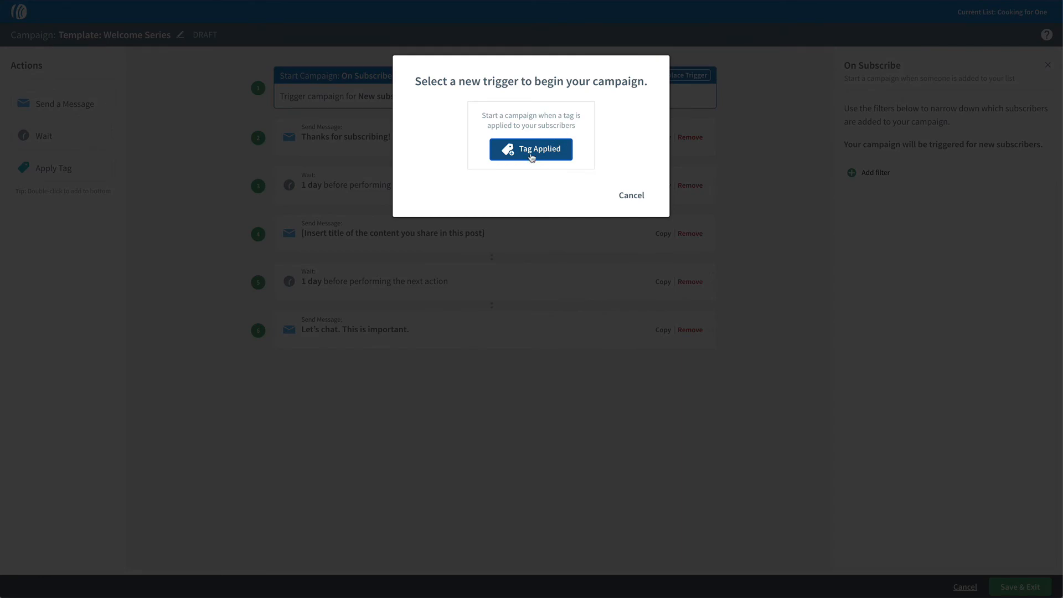
pyautogui.click(530, 150)
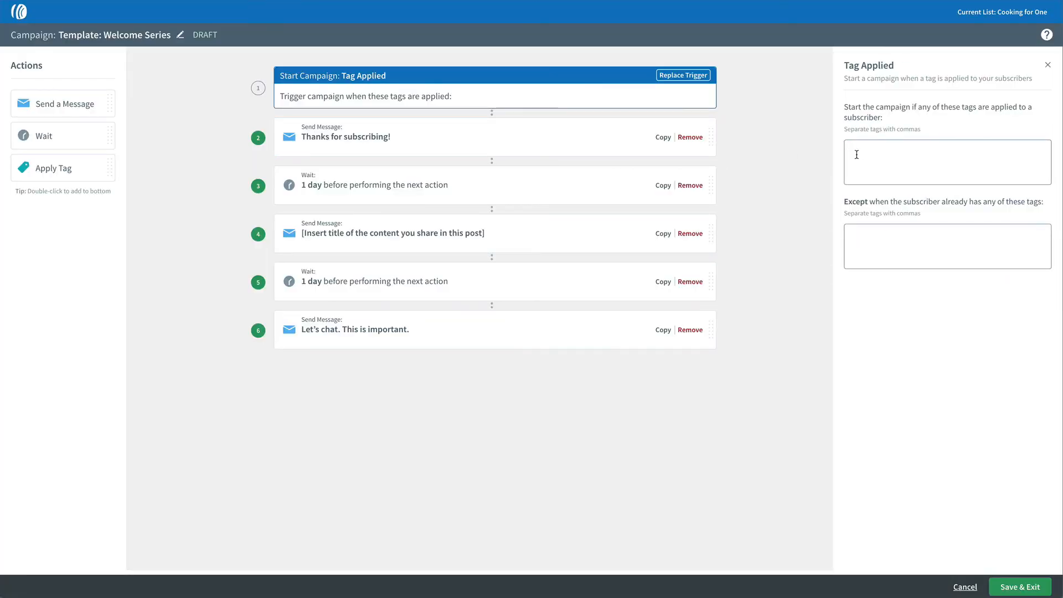
pyautogui.write('custom')
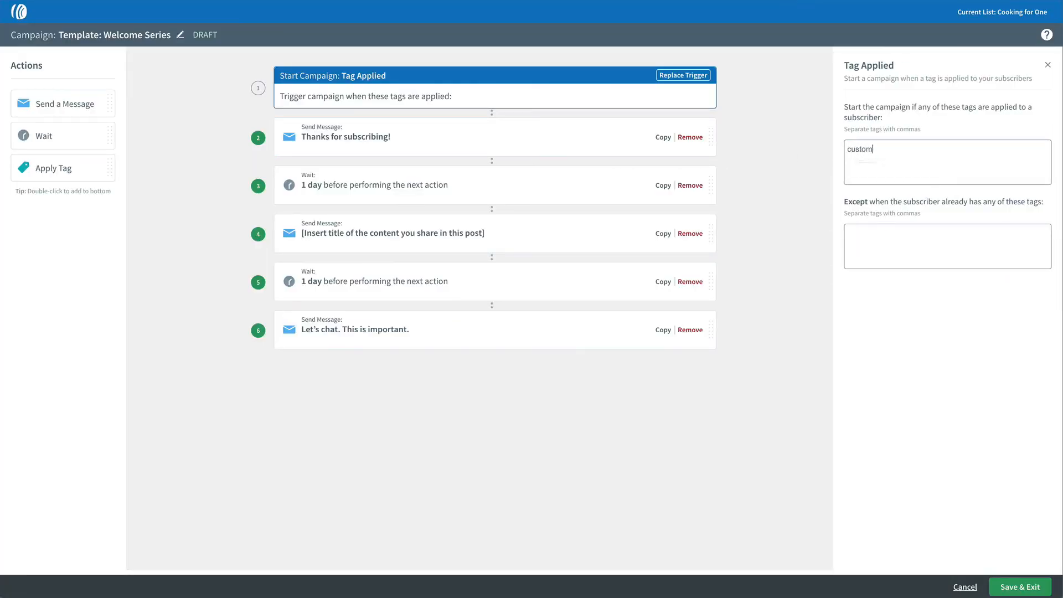